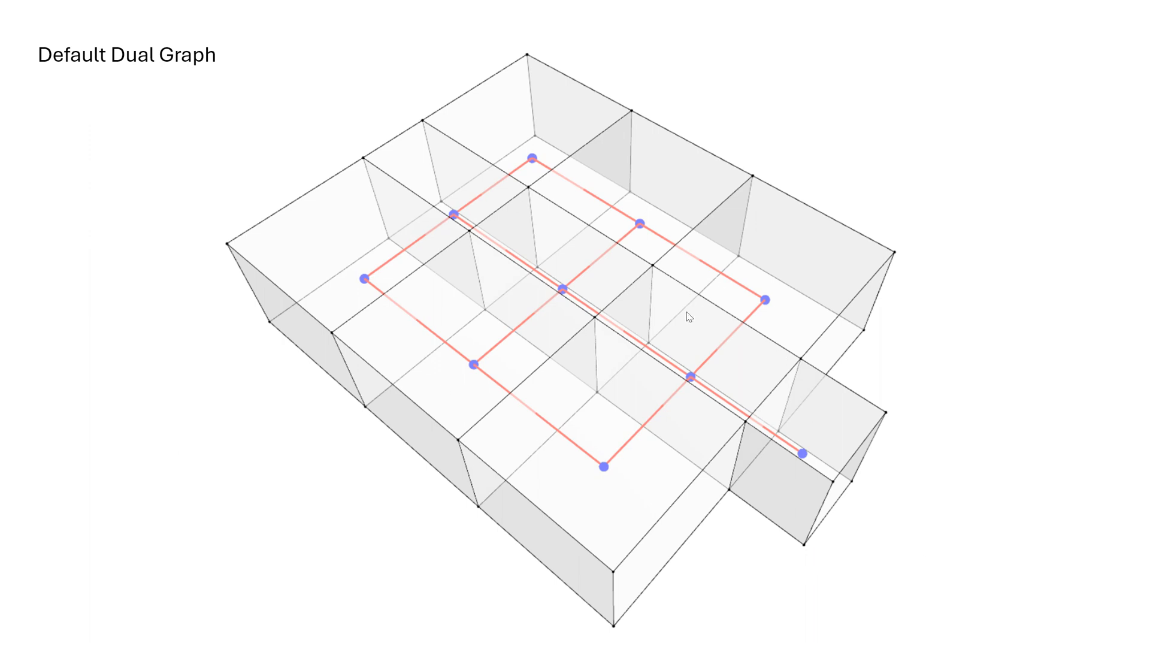
mouse_move(400, 183)
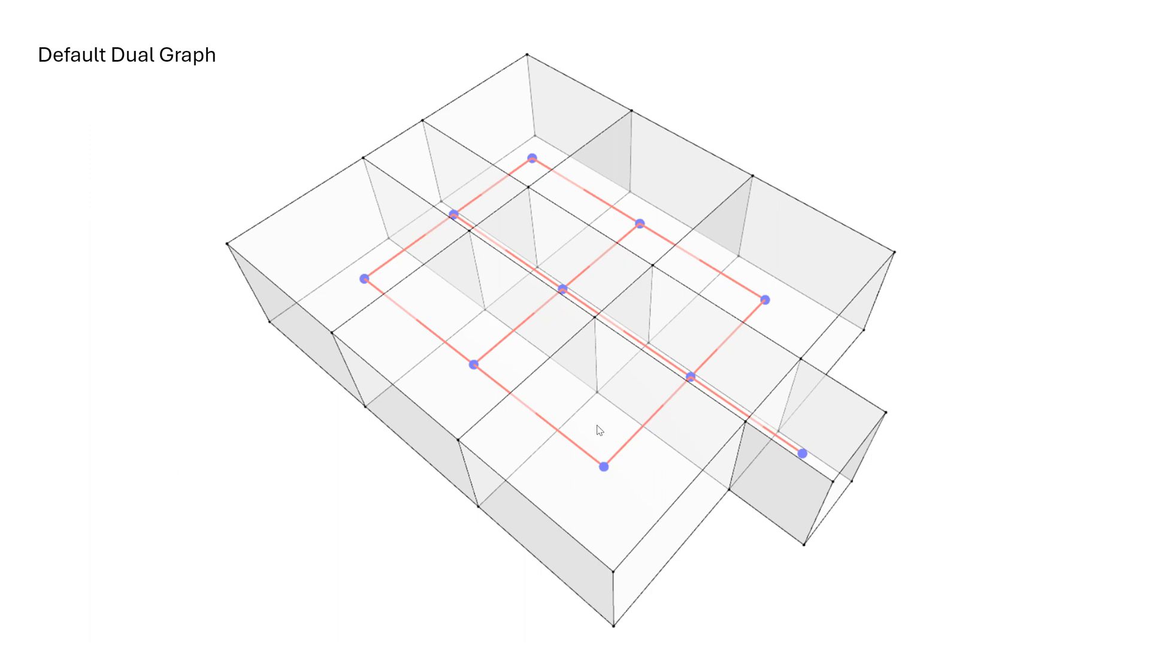
mouse_move(539, 323)
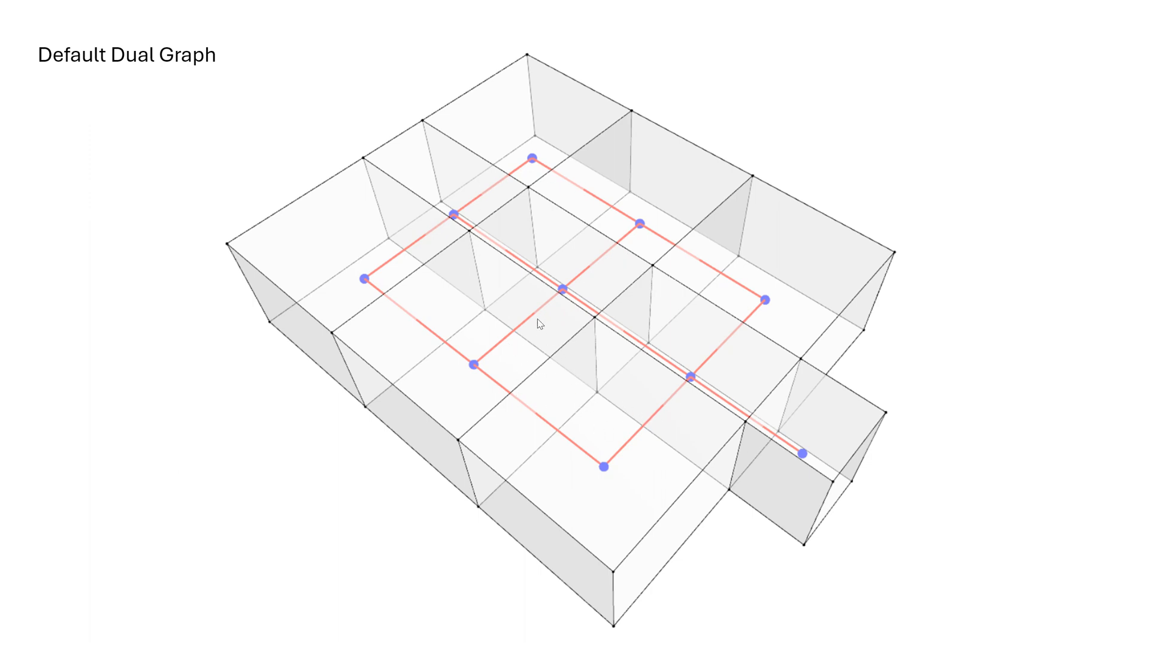
mouse_move(543, 398)
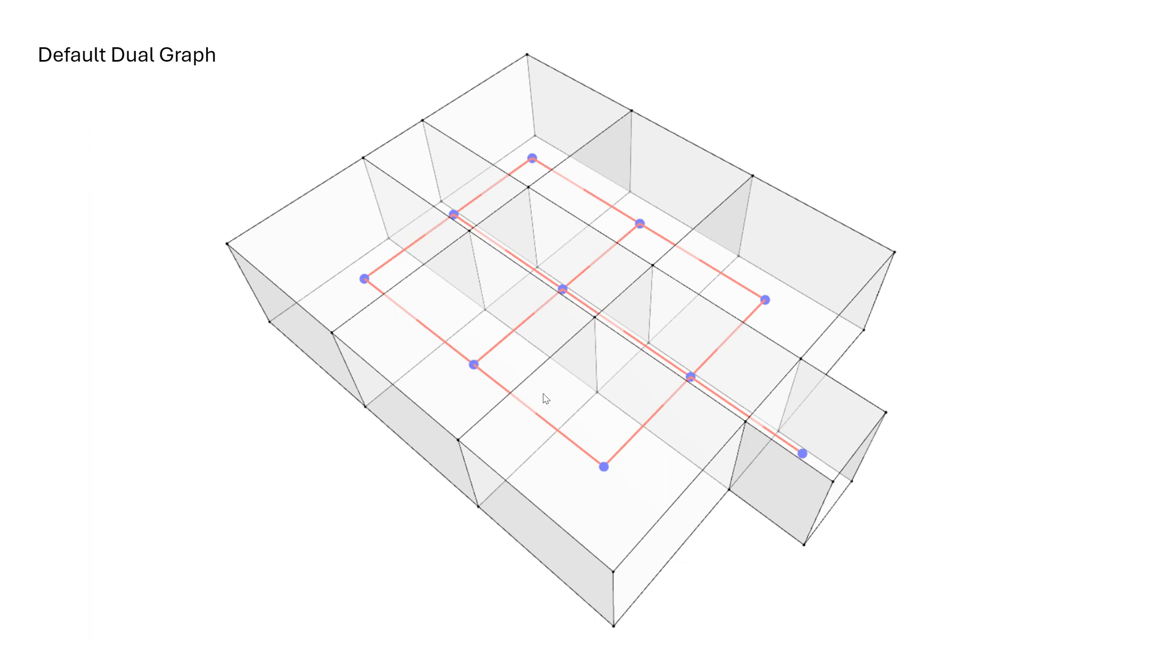
mouse_move(733, 475)
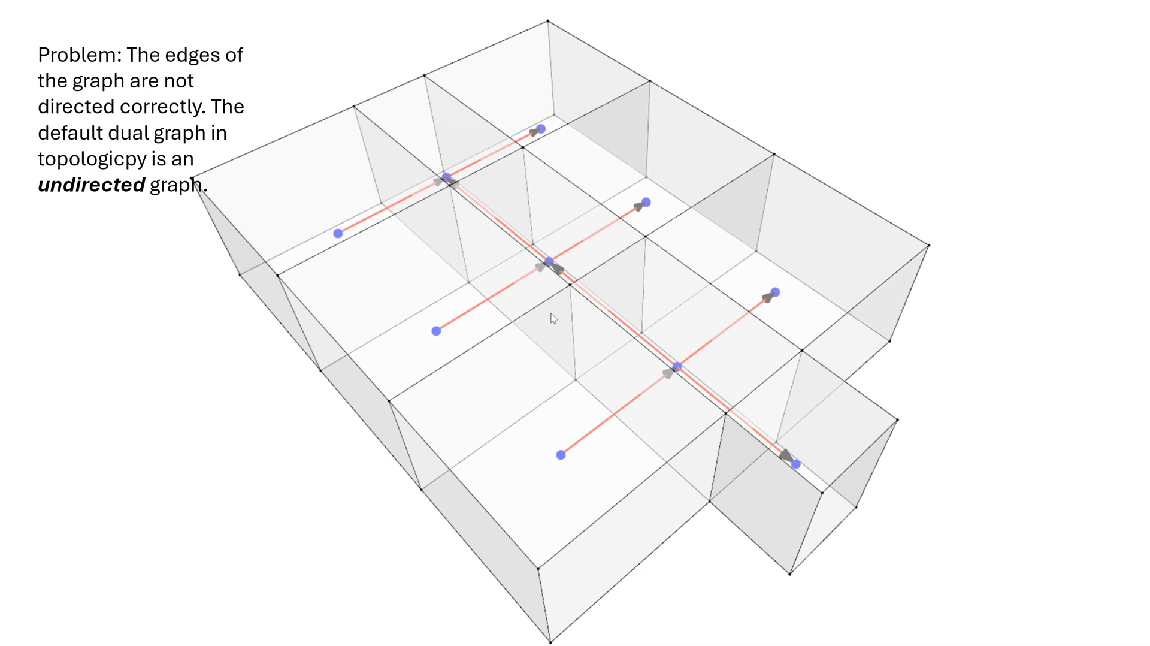
mouse_move(895, 492)
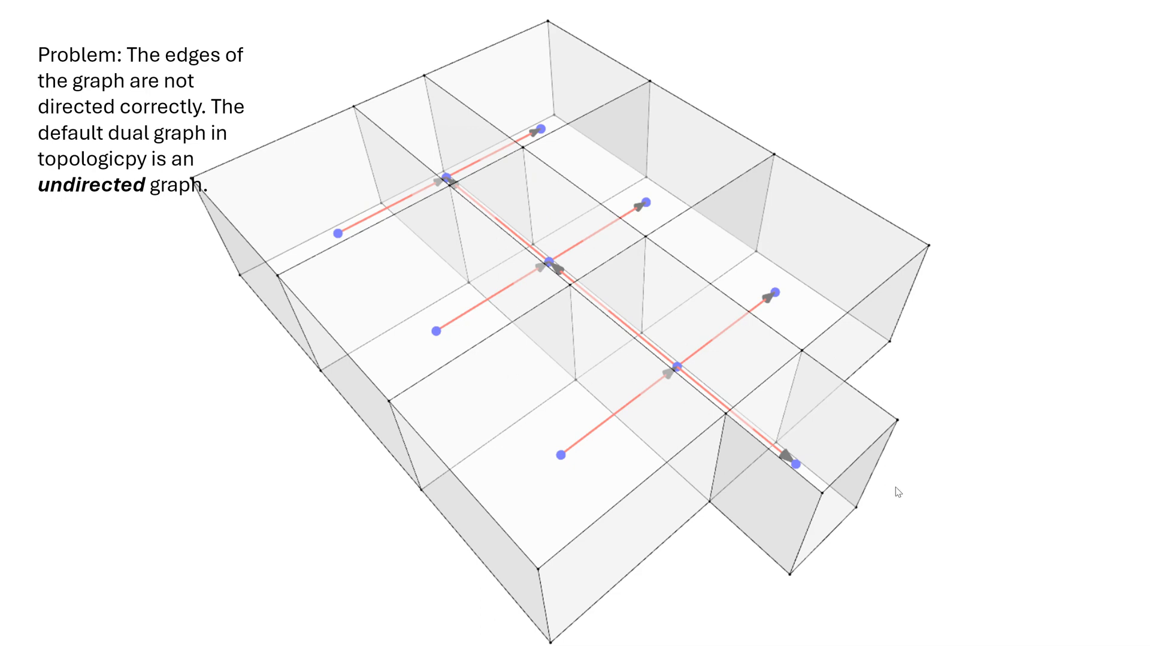